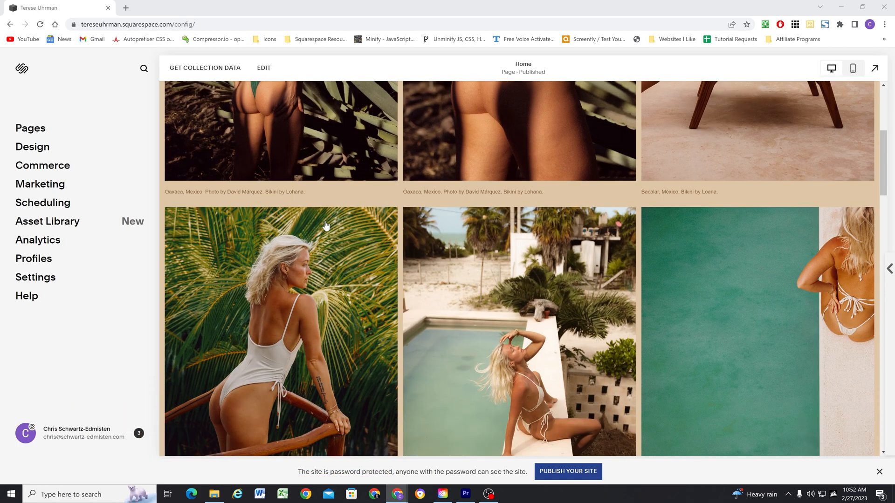
Open Design > Custom CSS and retitle the first comment 'Gallery Image Se…'.
scroll("down", 3)
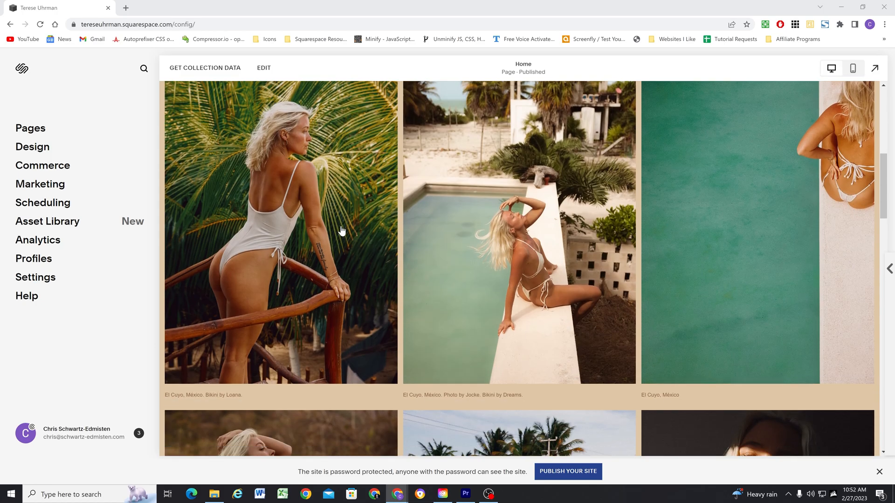
mouse_move(374, 358)
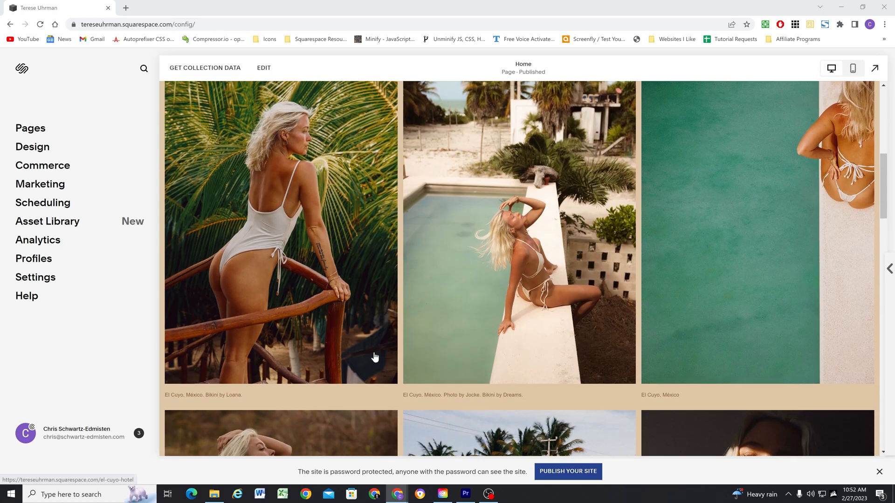
mouse_move(381, 367)
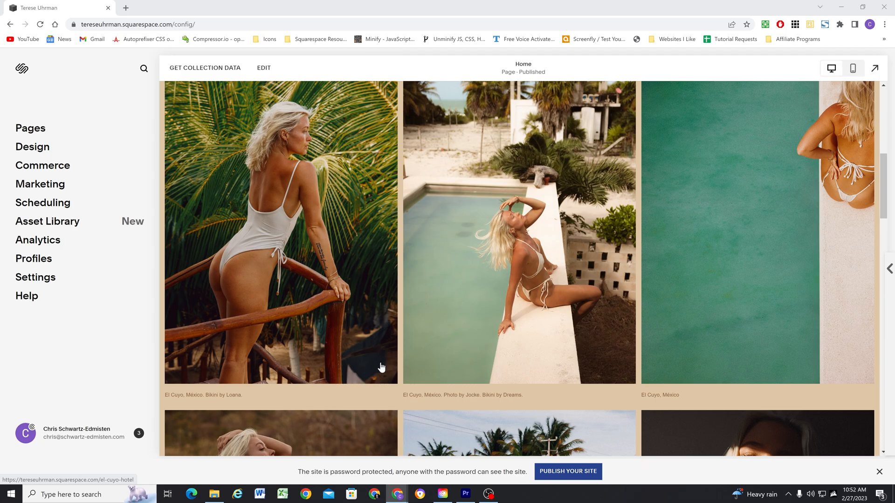
mouse_move(360, 332)
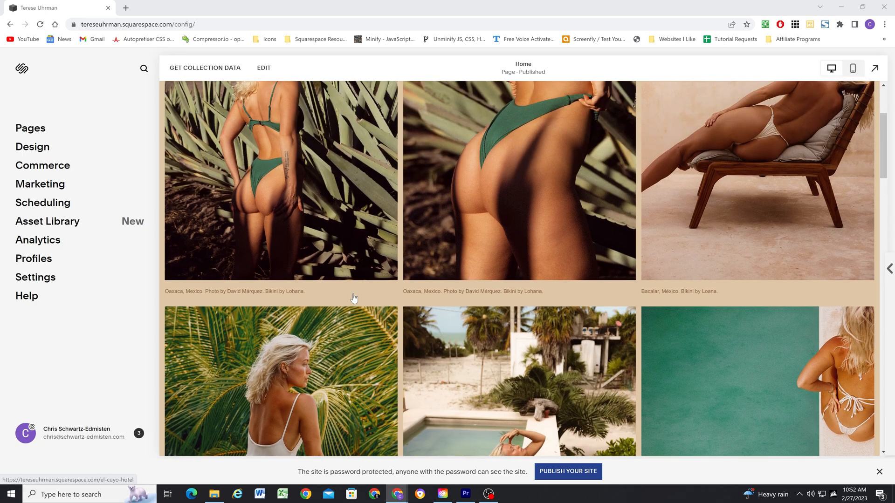
scroll("down", 3)
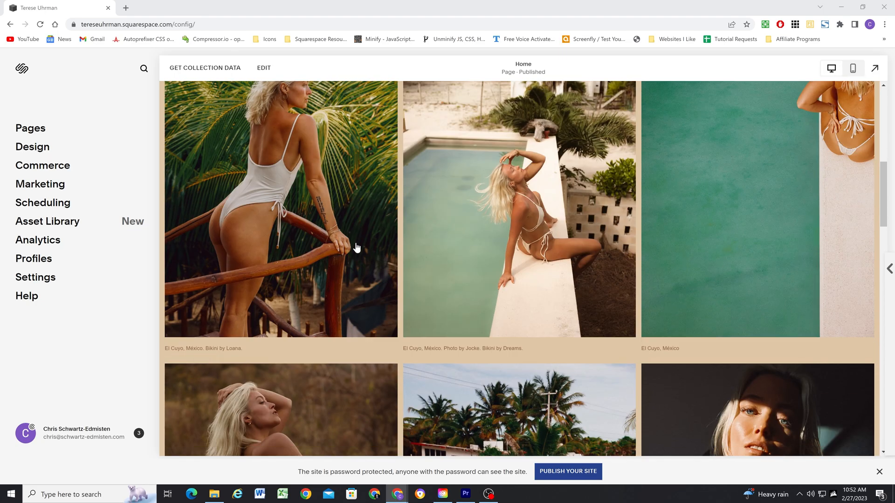
scroll("down", 3)
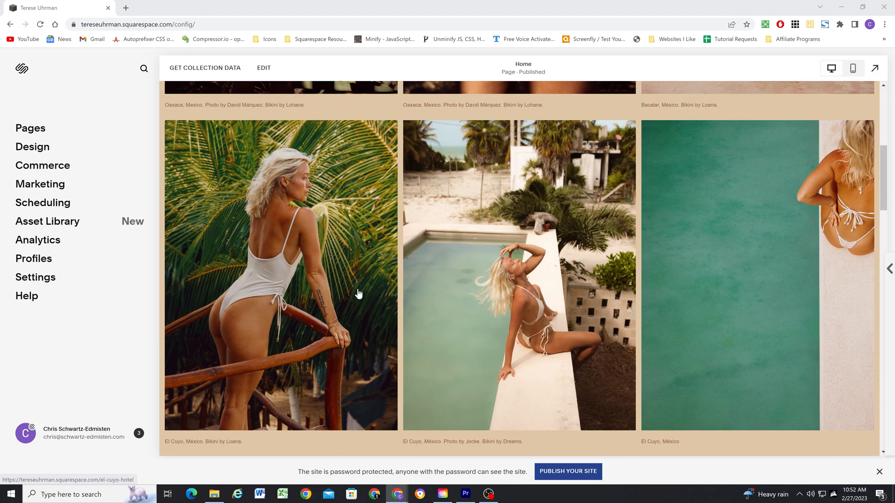
scroll("down", 3)
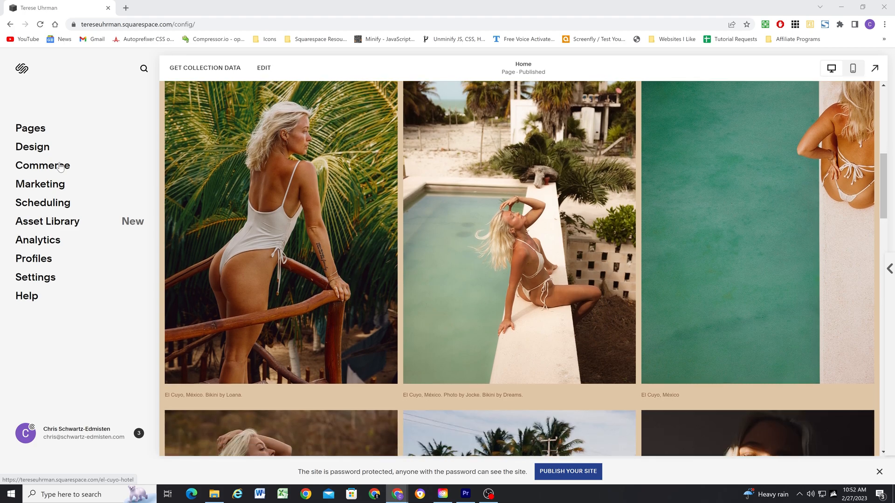
left_click(33, 147)
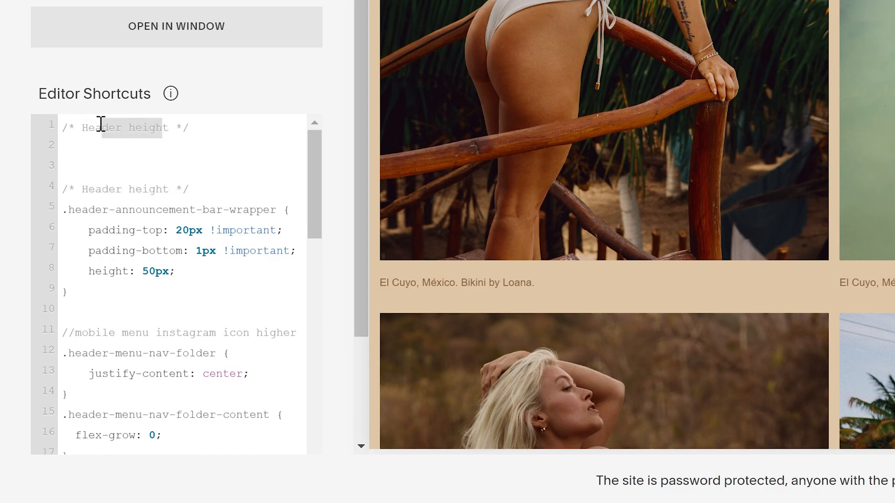
key("Delete")
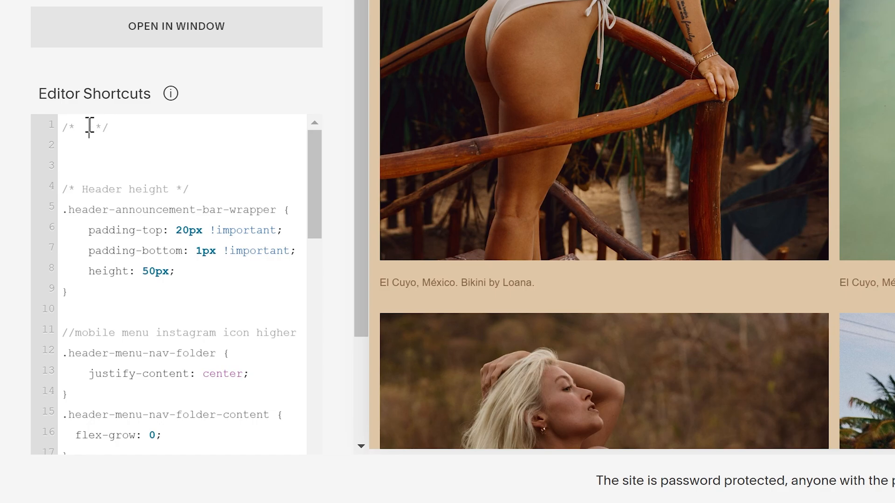
type("Gallery Image Se")
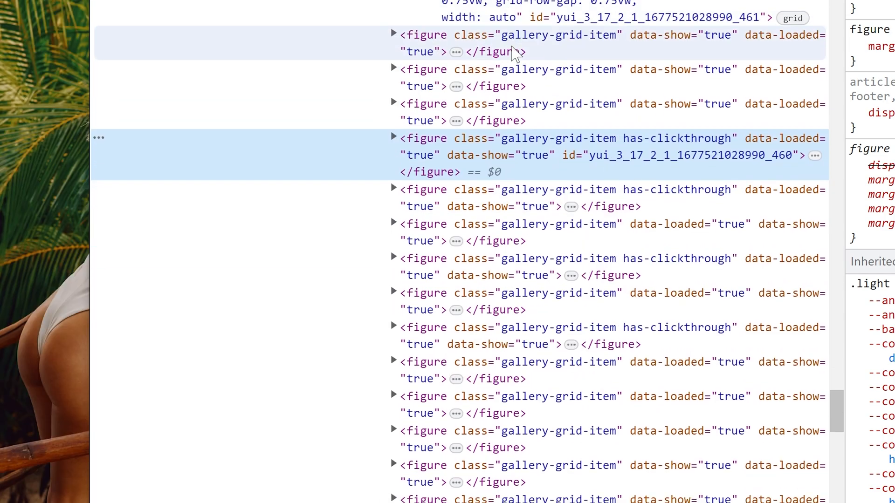
mouse_move(507, 241)
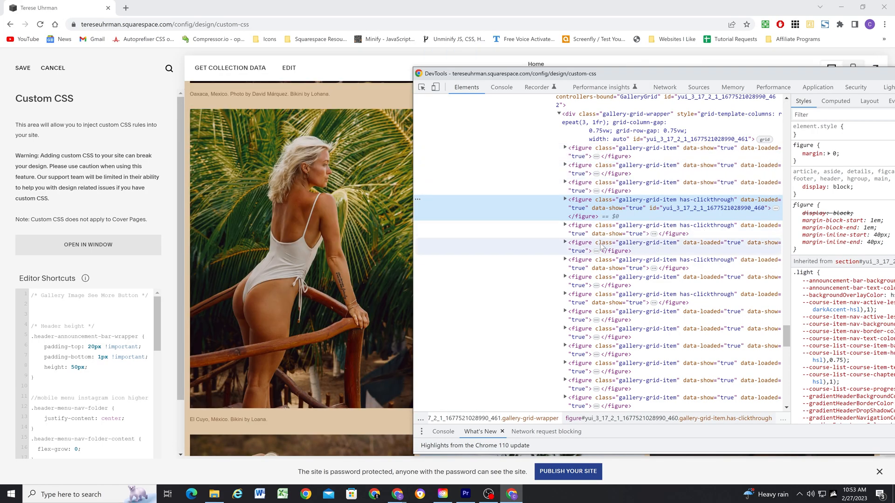
mouse_move(581, 204)
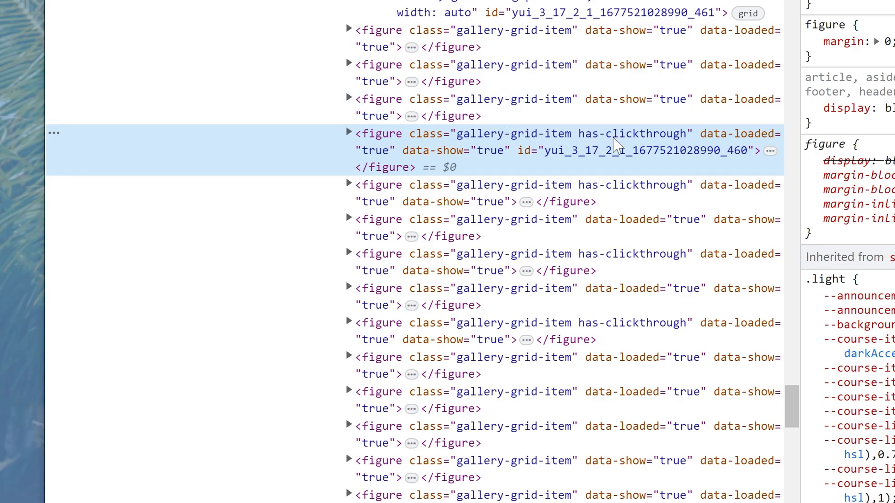
mouse_move(607, 137)
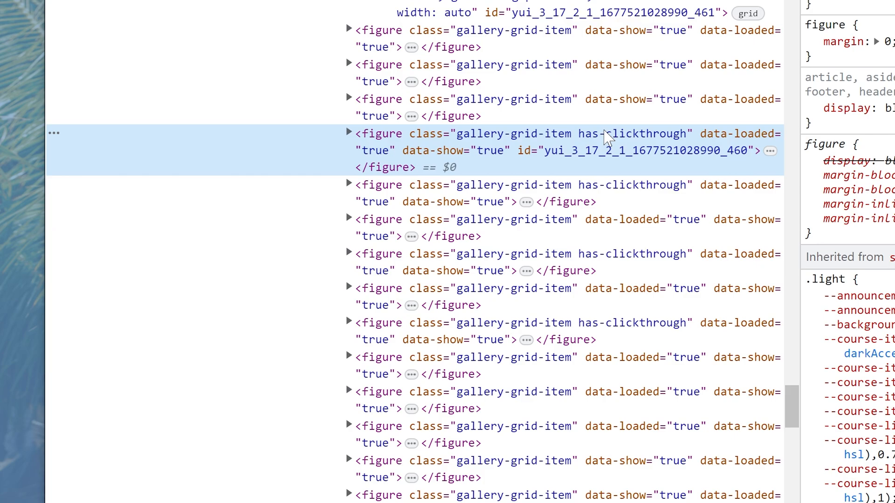
mouse_move(401, 142)
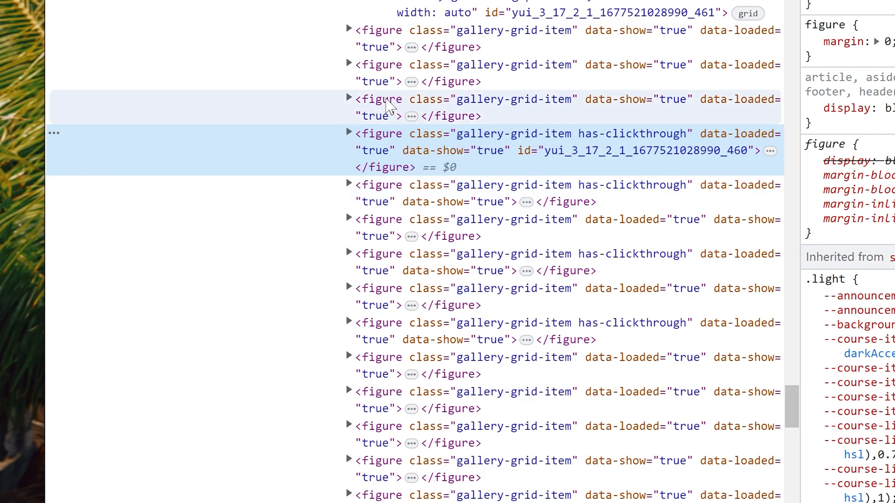
Expand a has-clickthrough gallery item and a plain one to compare linked versus bare images.
left_click(349, 133)
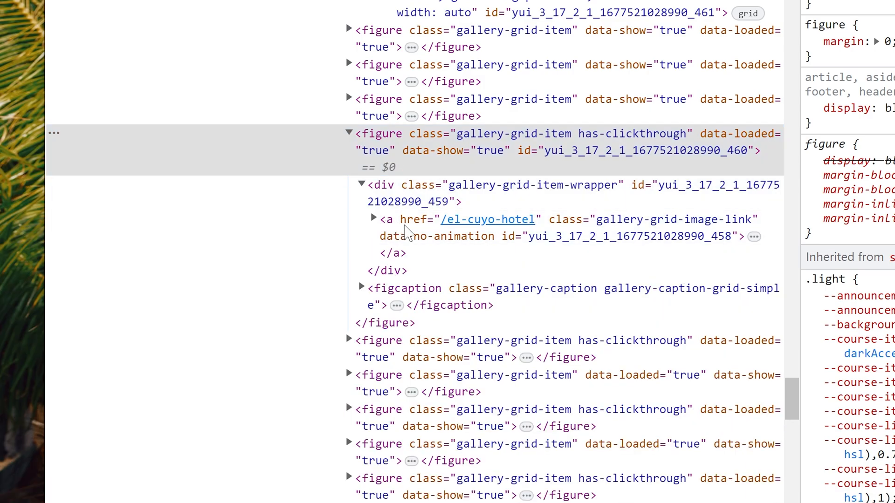
mouse_move(410, 233)
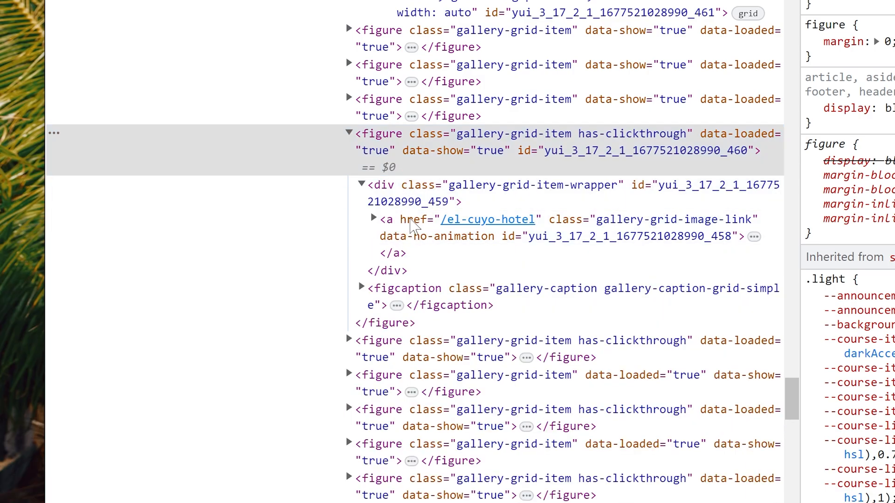
left_click(370, 218)
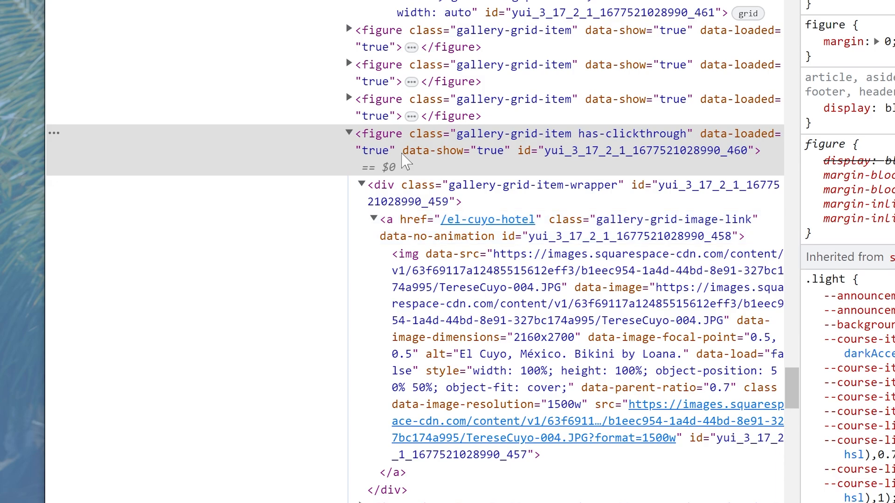
left_click(349, 99)
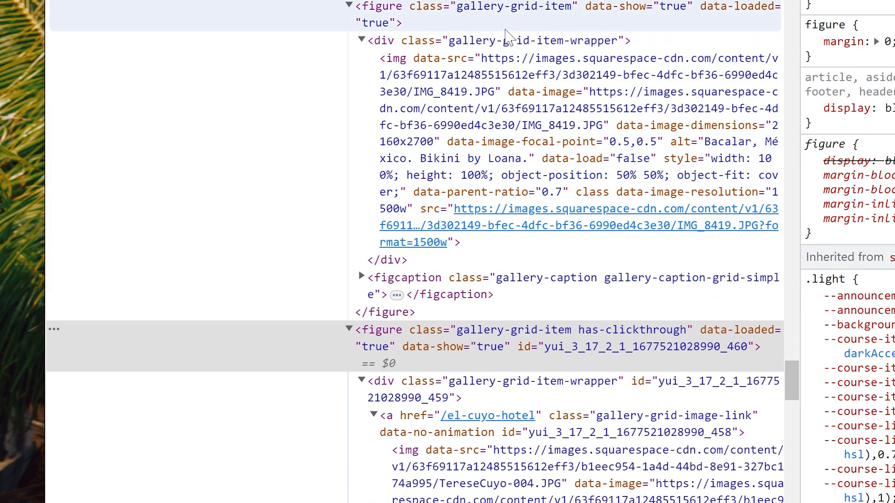
left_click(502, 40)
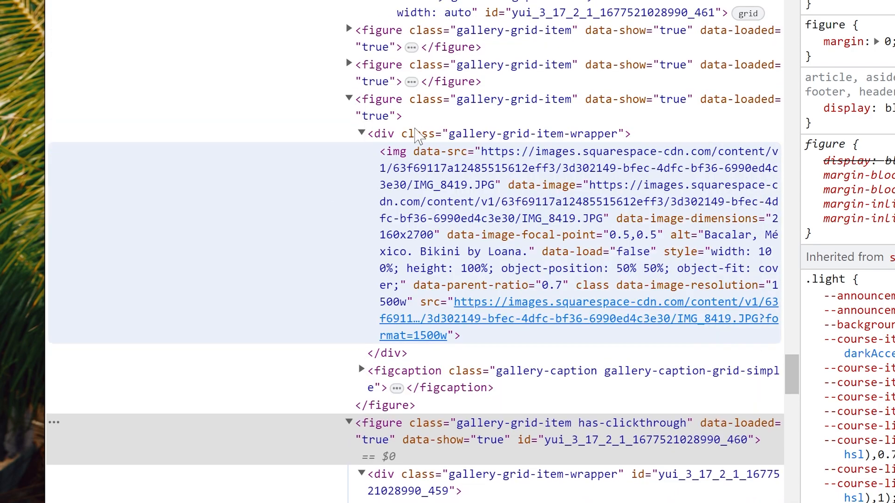
scroll("down", 3)
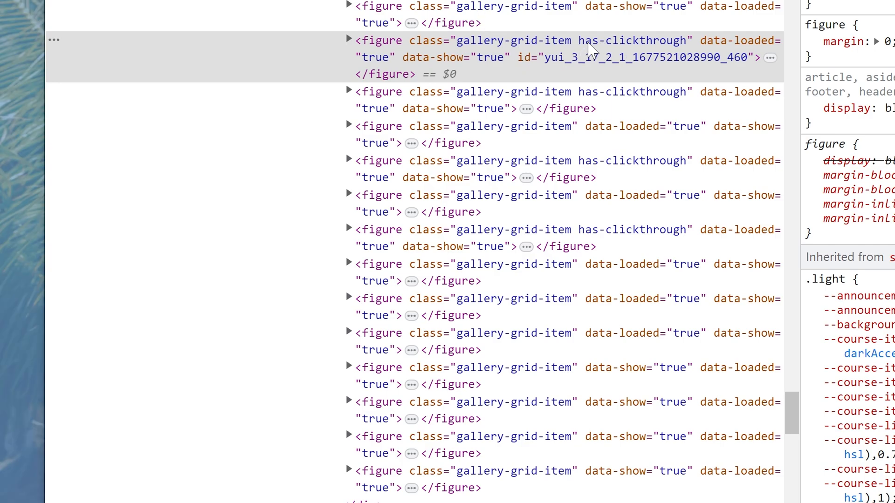
Re-expand the clickable gallery item's markup in the Elements panel.
left_click(348, 40)
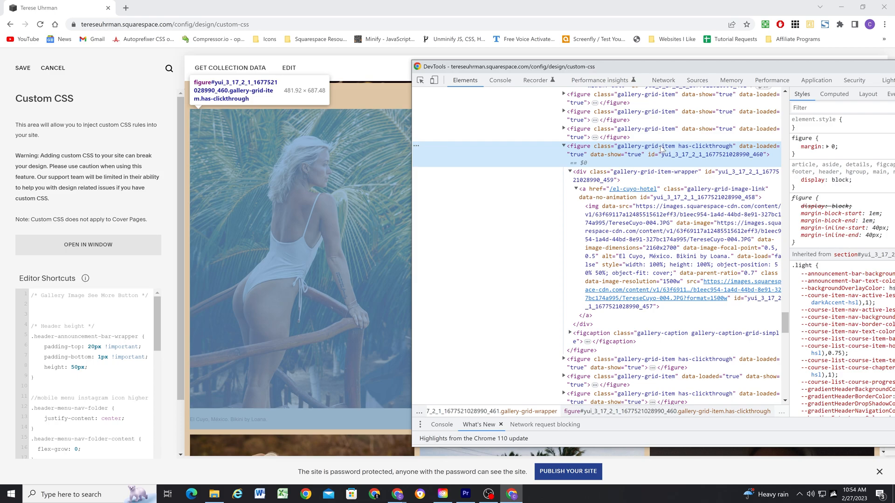
mouse_move(707, 149)
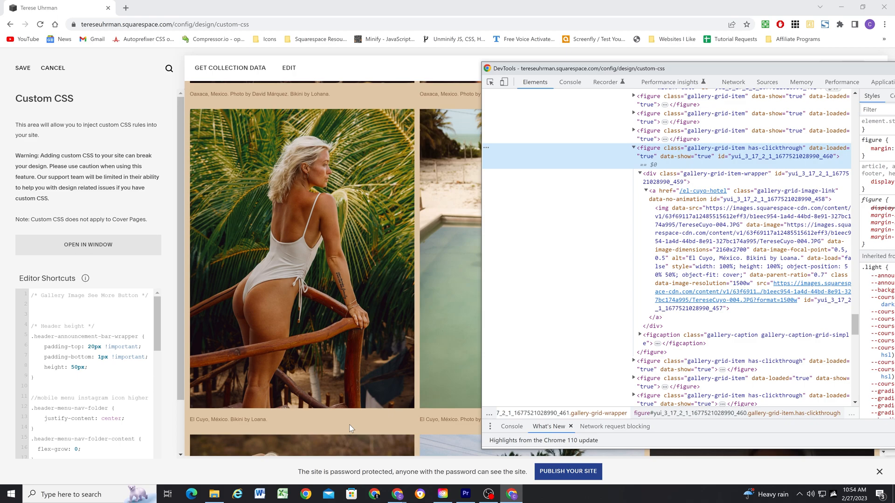
mouse_move(385, 434)
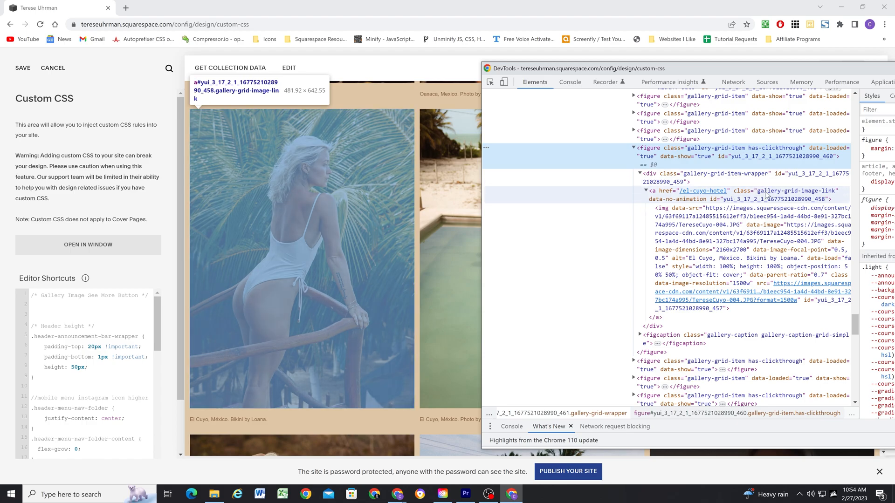
mouse_move(776, 195)
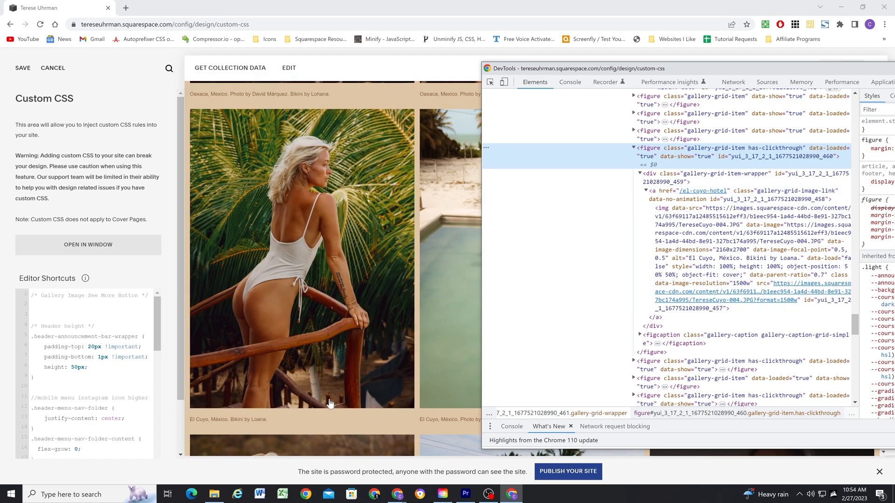
mouse_move(657, 191)
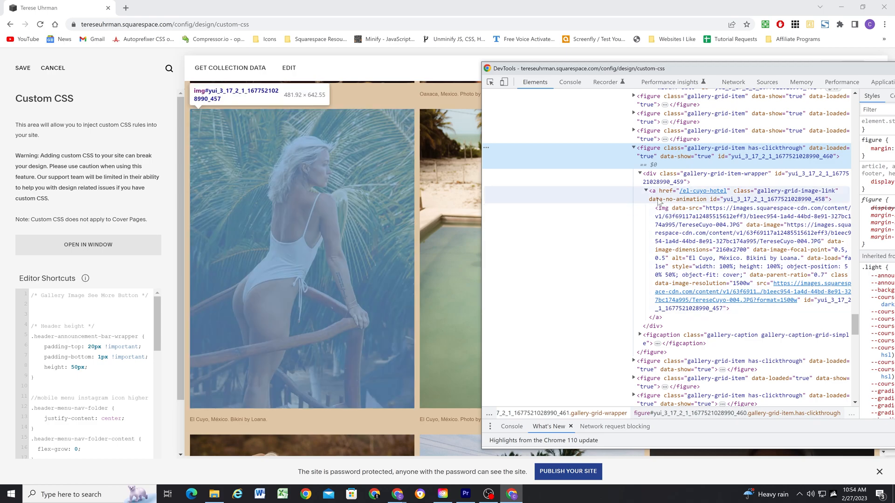
mouse_move(768, 194)
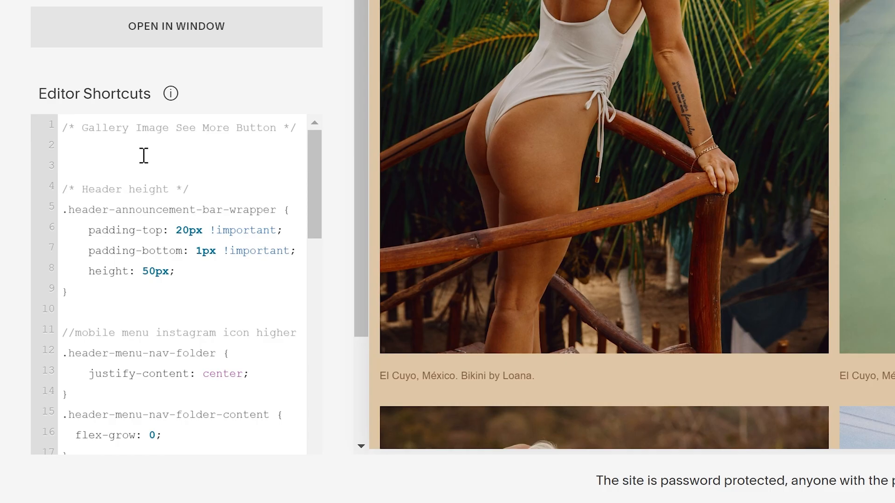
Write a .gallery-grid-image-link:before rule with content 'See More'.
type(".")
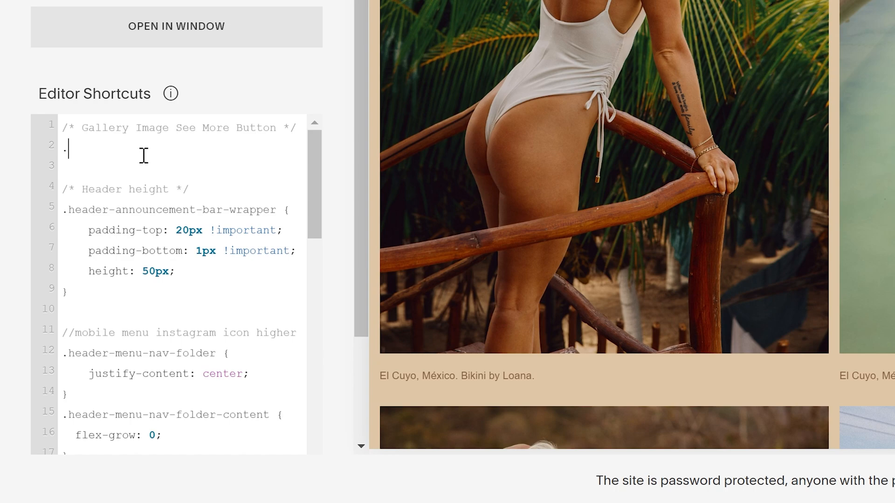
type("gallery-grid-image-link {")
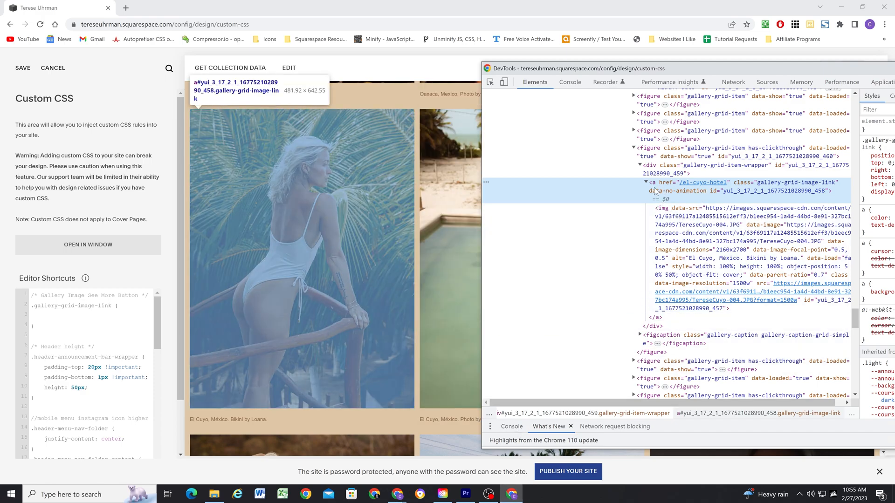
left_click(646, 182)
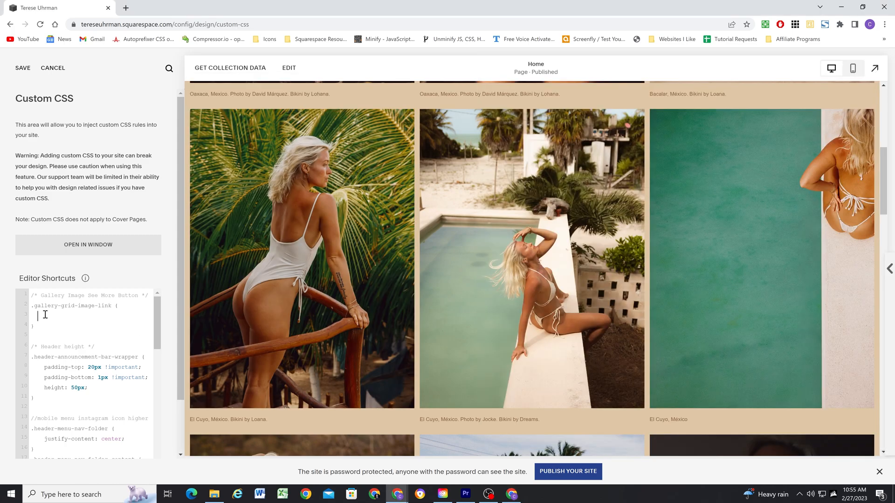
type("c")
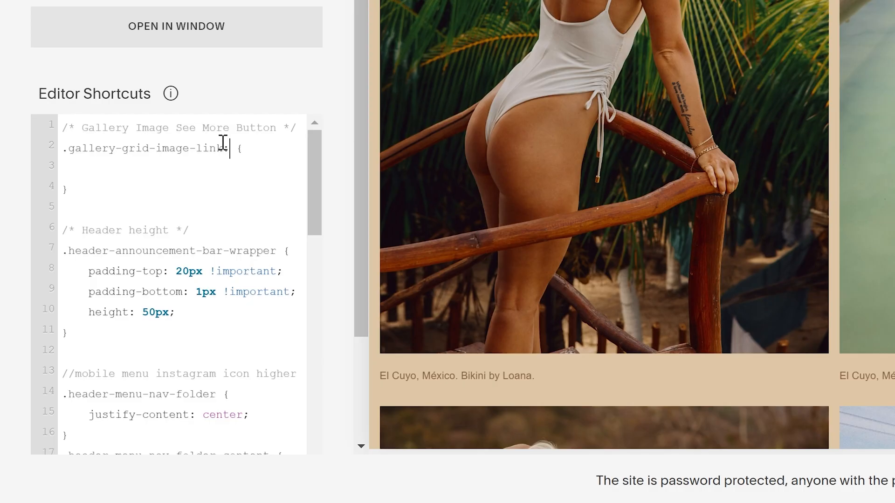
type(":before")
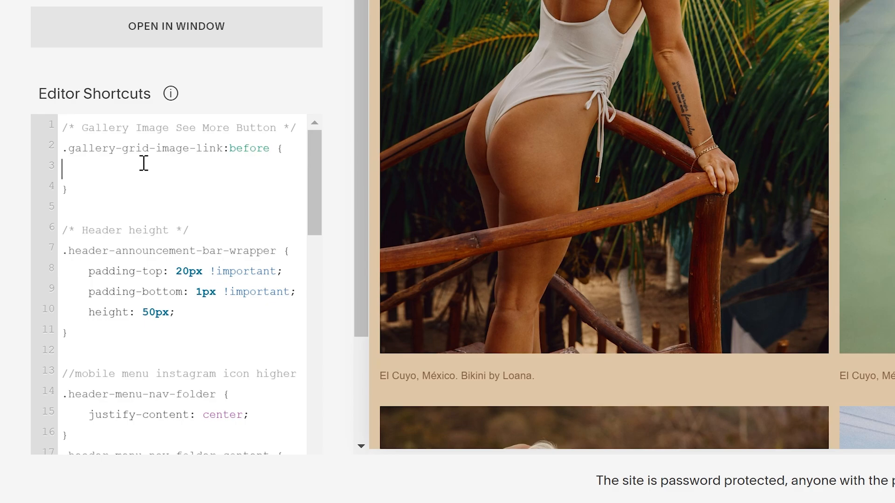
type("content: '")
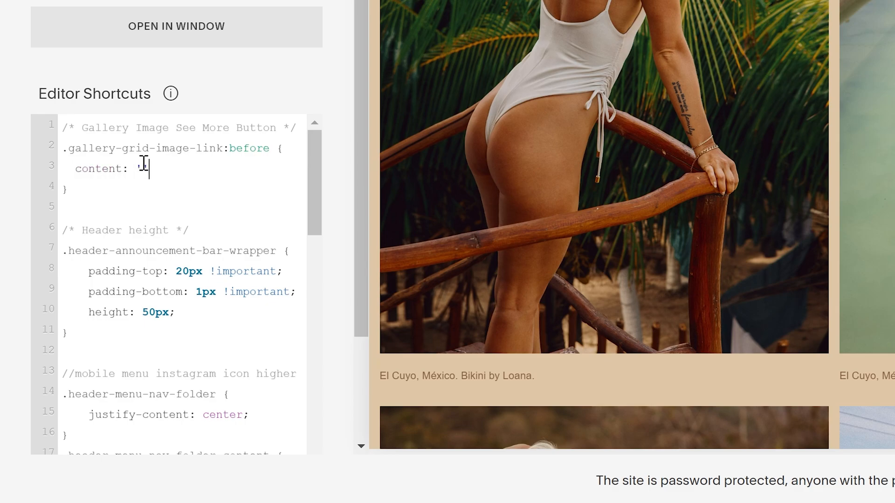
type("';")
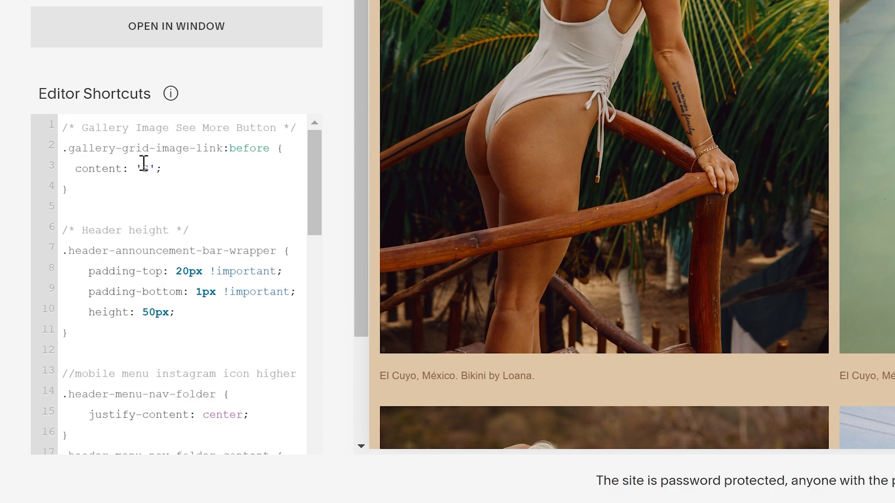
type("ee More")
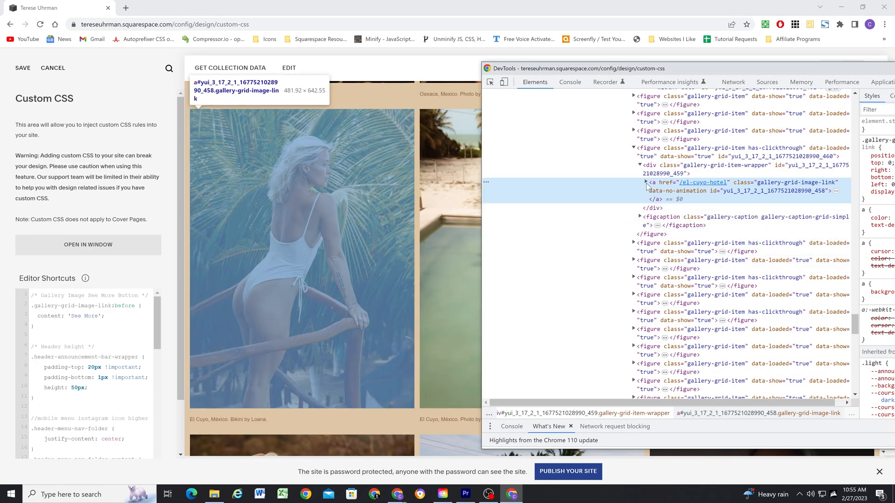
Add z-index: 1 and position: absolute to the See More rule.
left_click(646, 182)
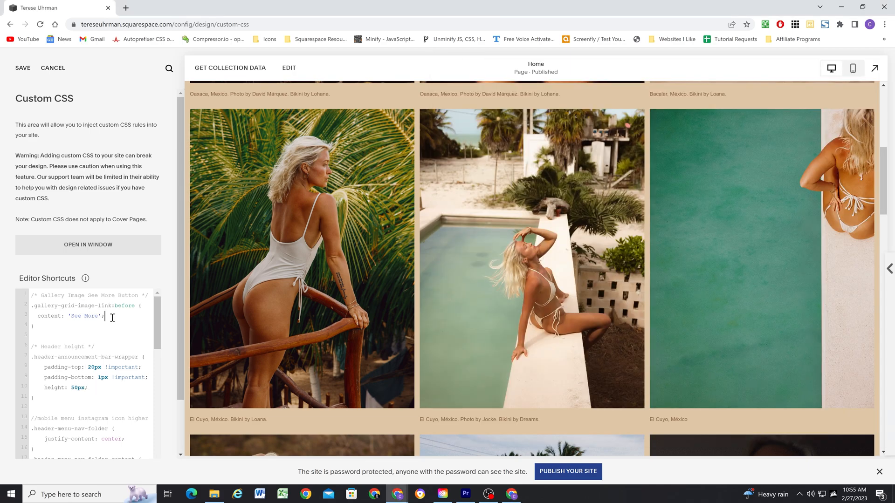
type("z-ind")
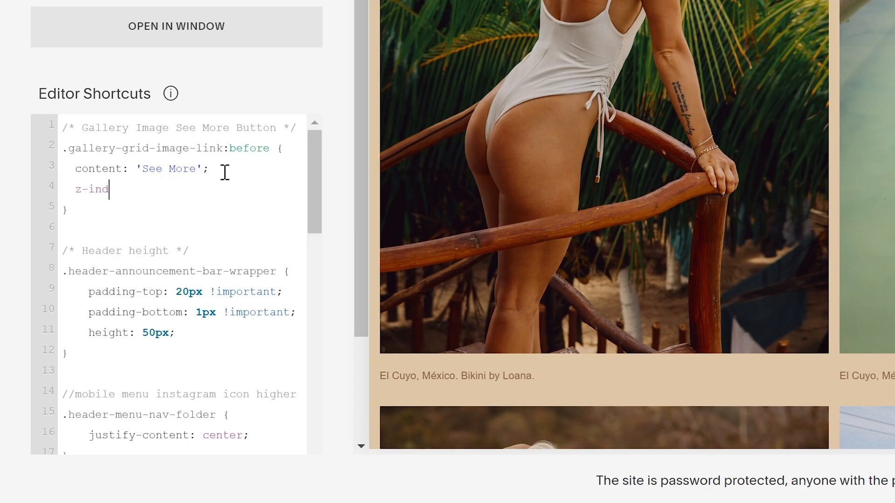
type("ex: 1;")
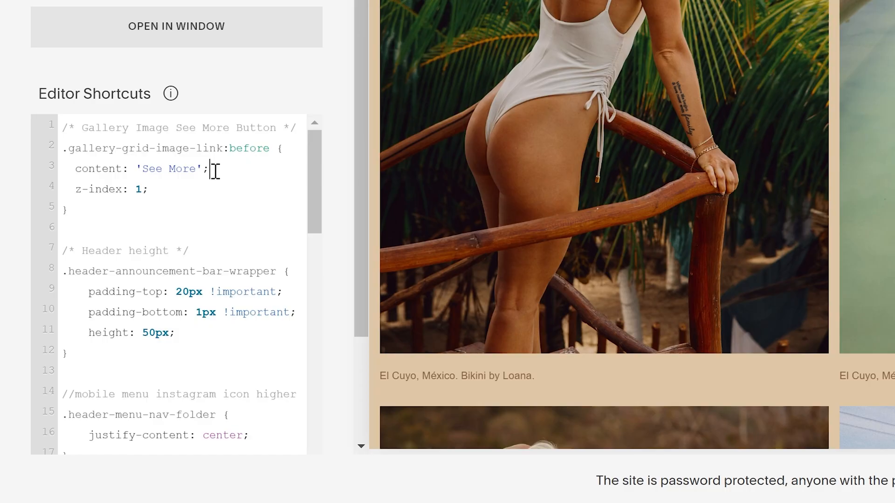
type("position:")
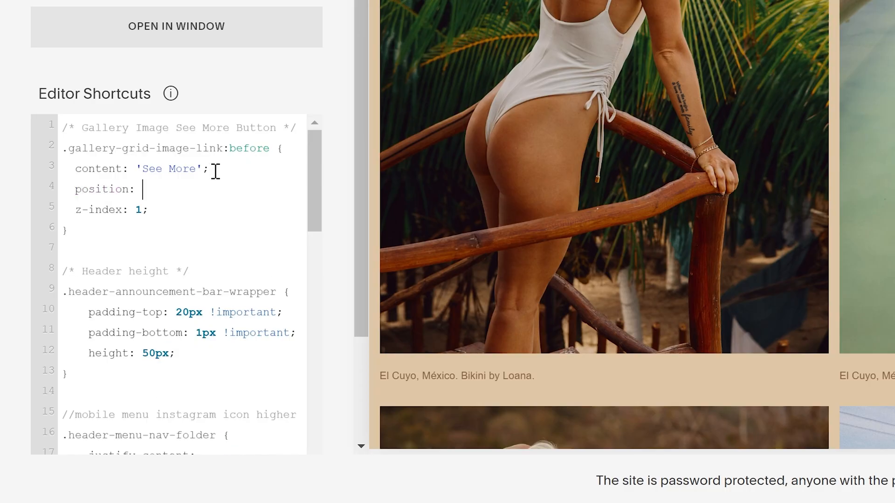
type("absolute;")
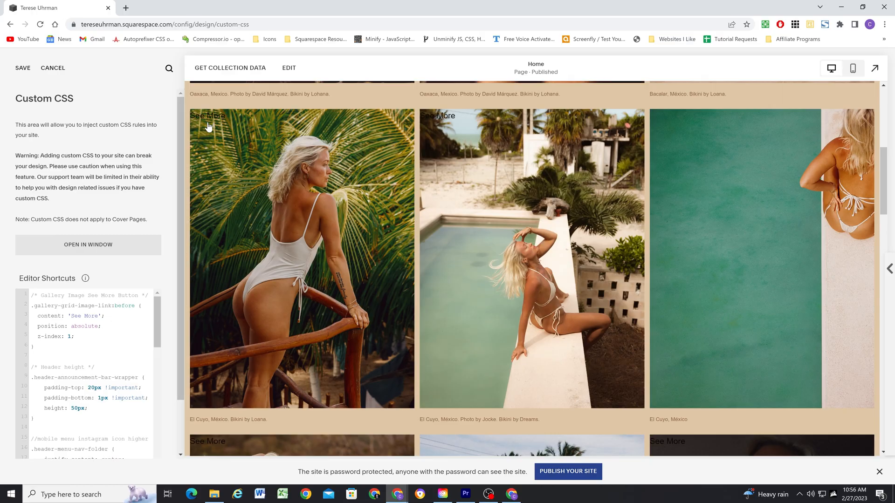
Add bottom and right px offsets to the See More rule and check the preview.
key("F12")
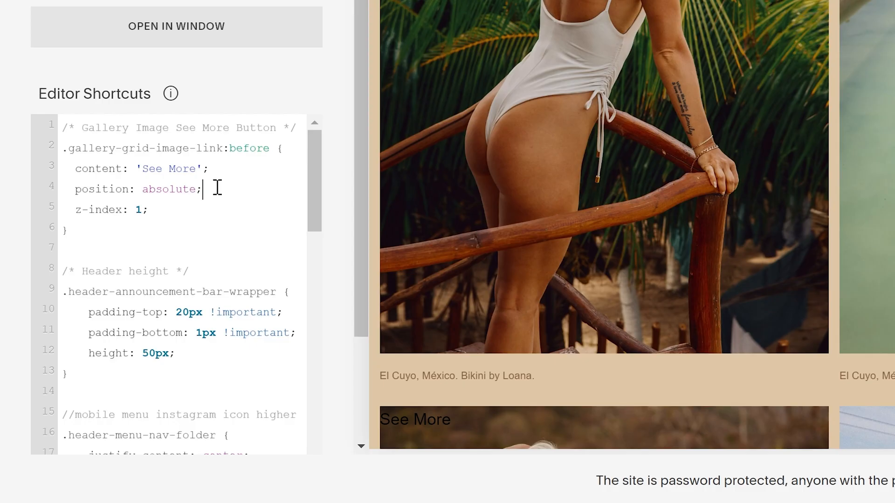
type("bottom: 0;")
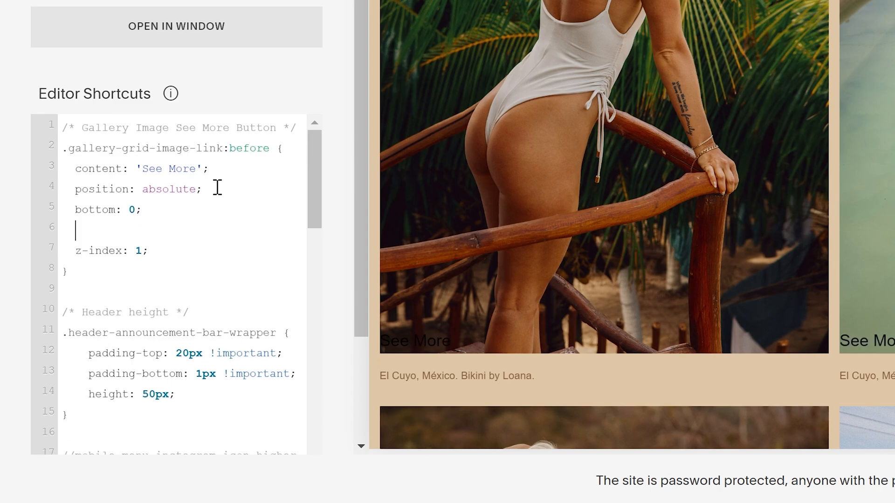
type("right: 0;")
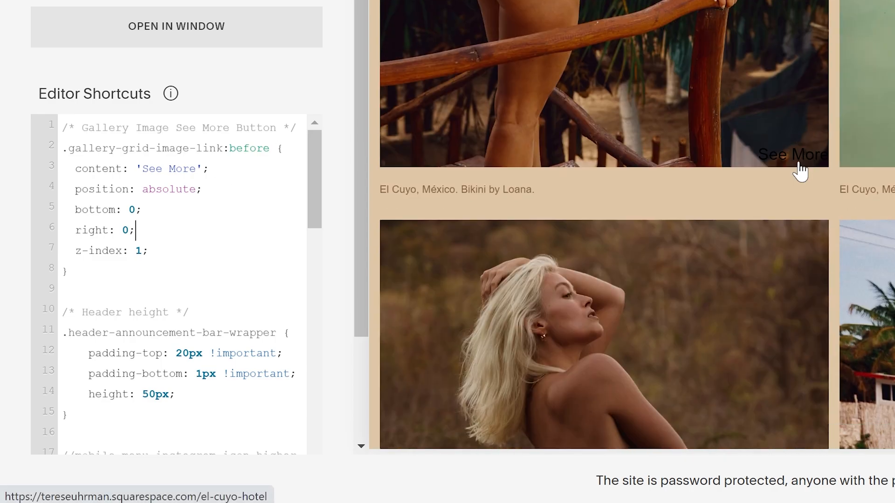
mouse_move(779, 145)
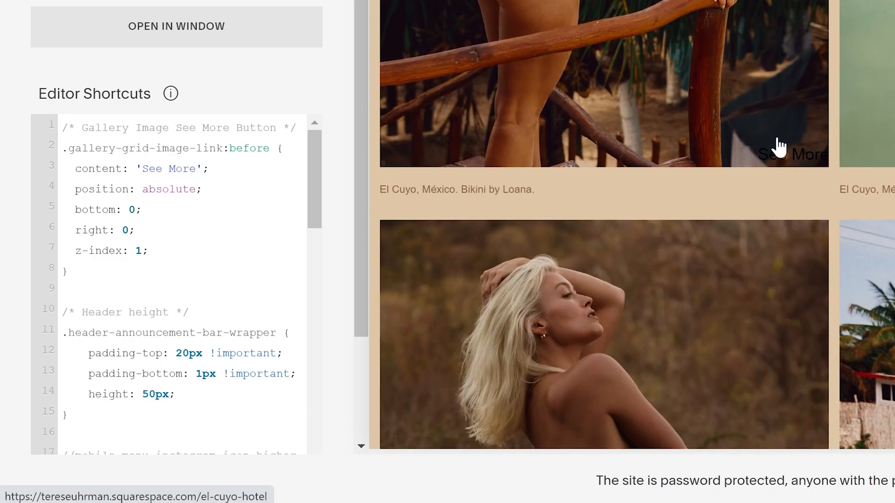
left_click(130, 209)
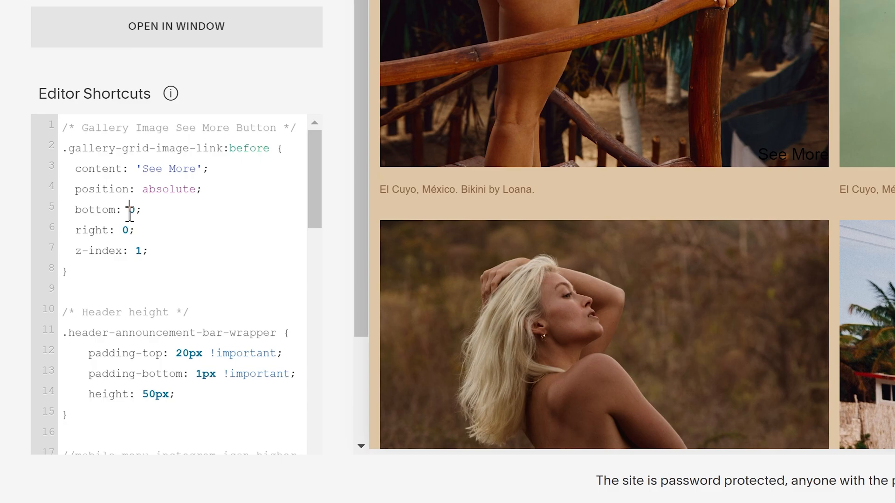
type("10")
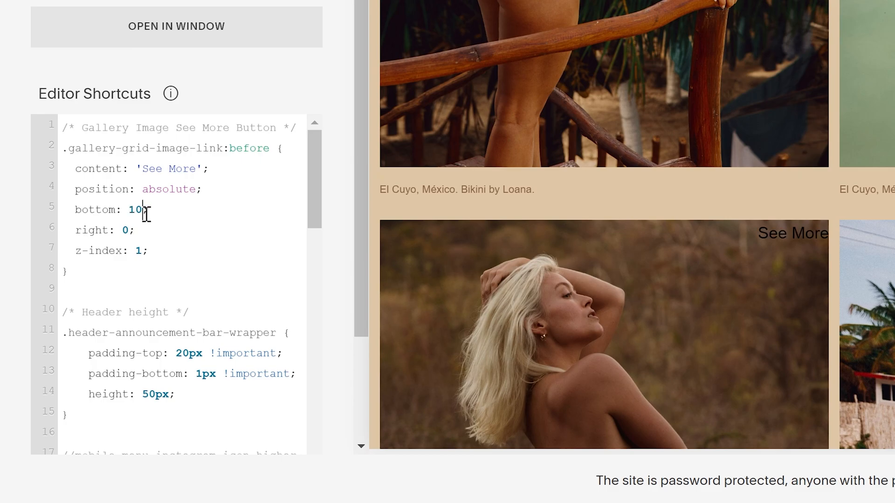
type("px")
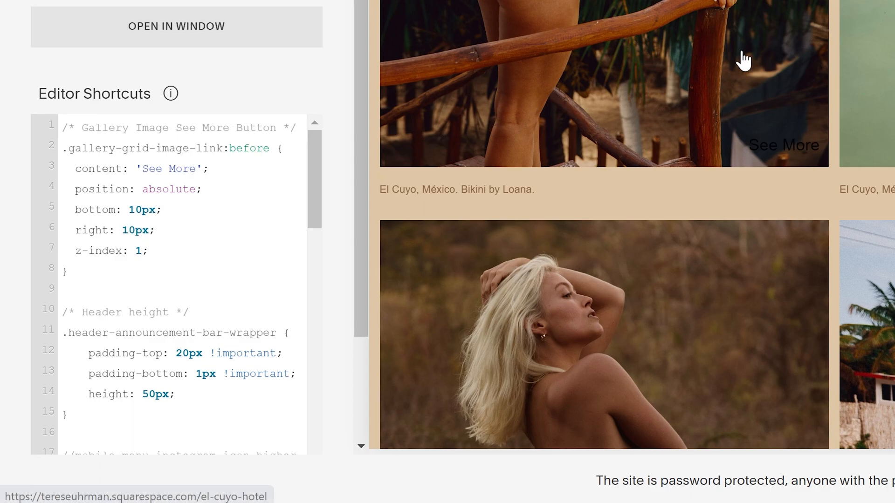
scroll("down", 3)
type("2")
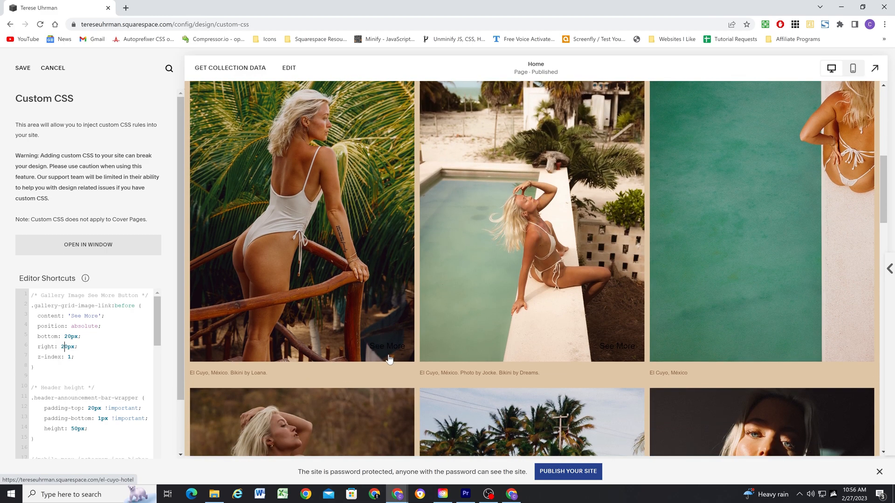
scroll("down", 3)
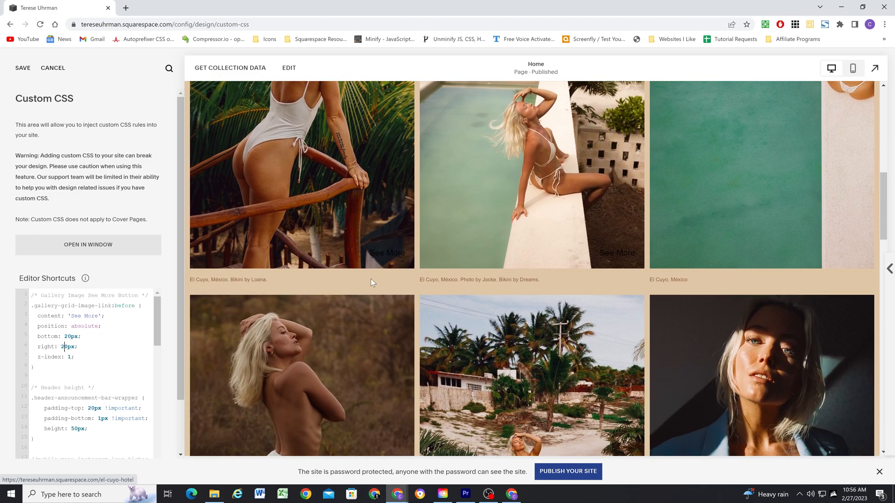
mouse_move(368, 285)
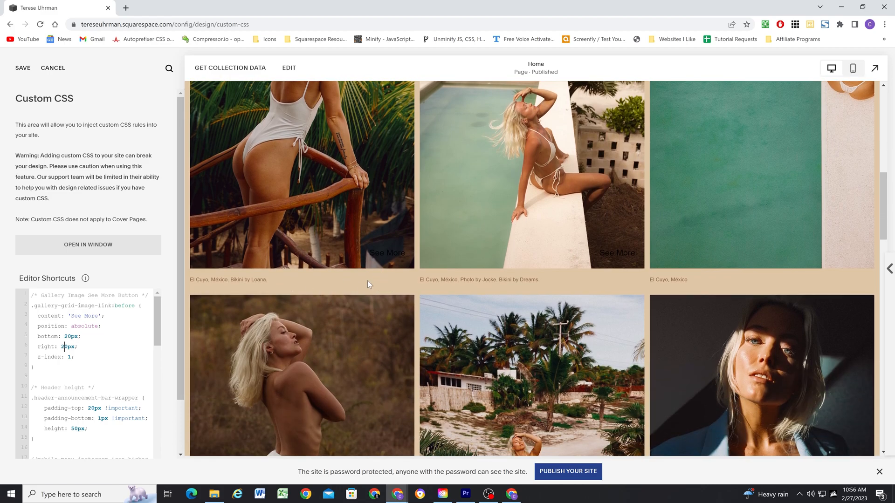
mouse_move(359, 285)
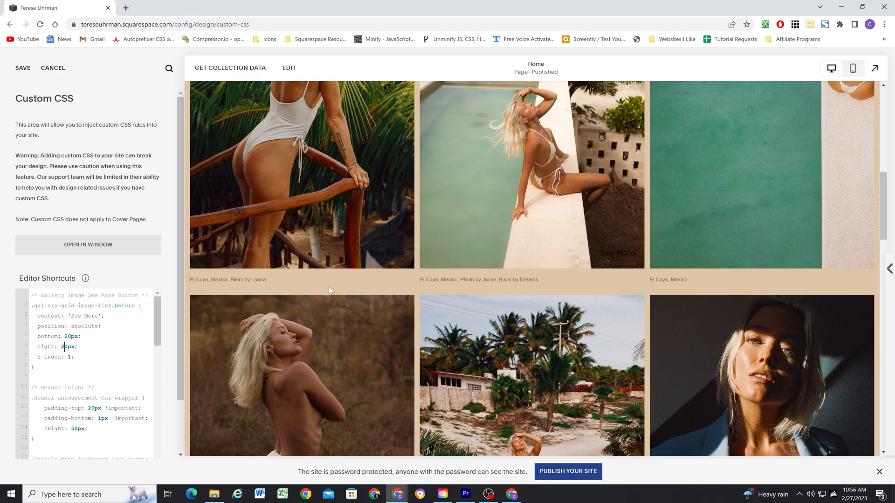
mouse_move(376, 255)
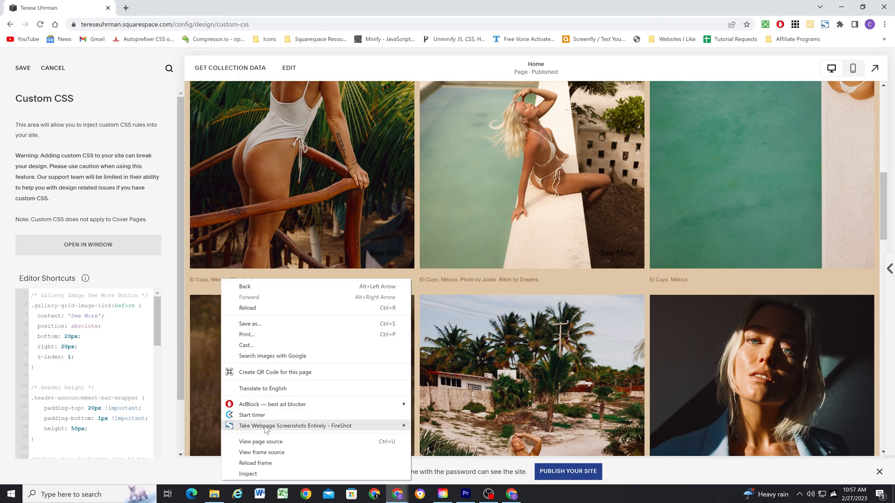
Open developer tools and copy the caption colour #876142.
left_click(247, 473)
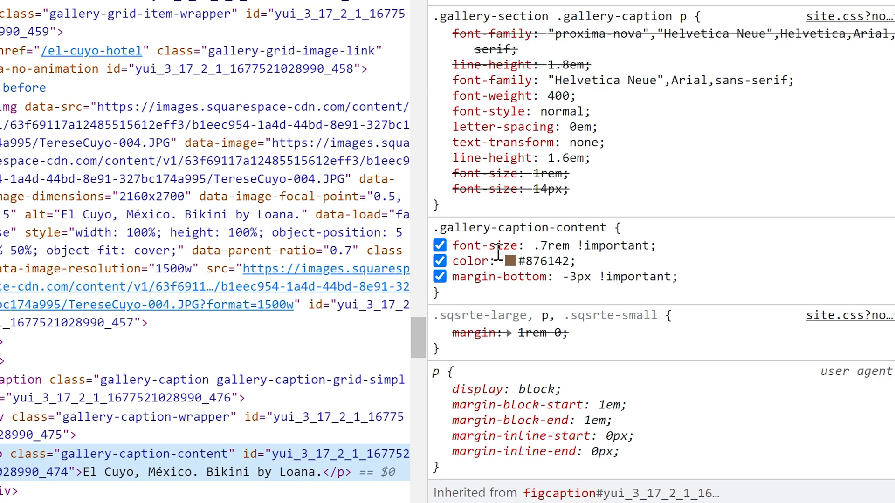
left_click_drag(453, 246, 576, 261)
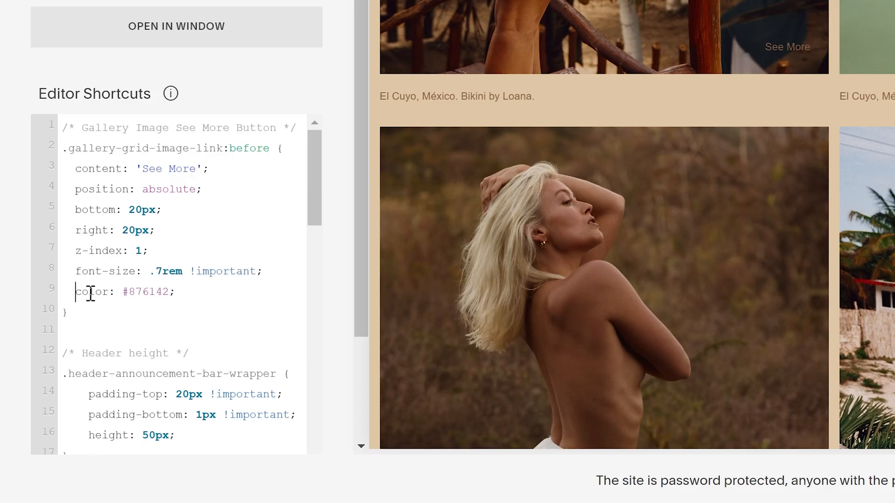
mouse_move(787, 54)
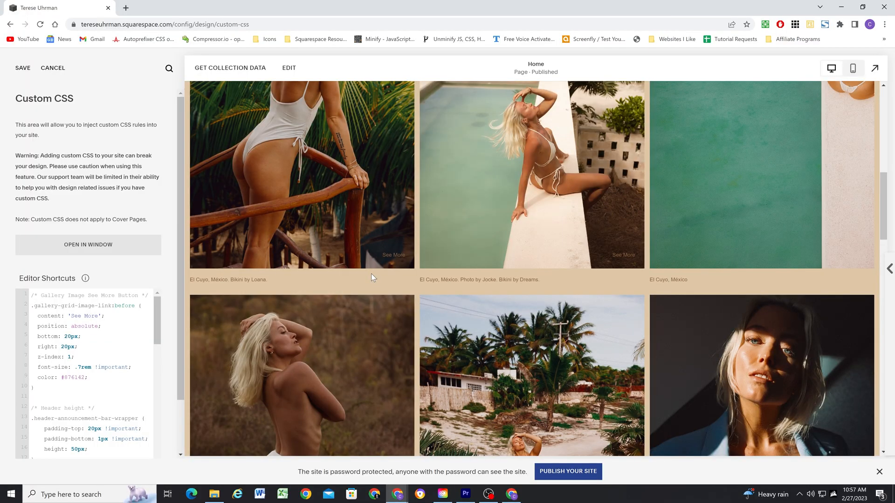
Select div.section-background and switch its background-color to rgb(223 198 165).
key("F12")
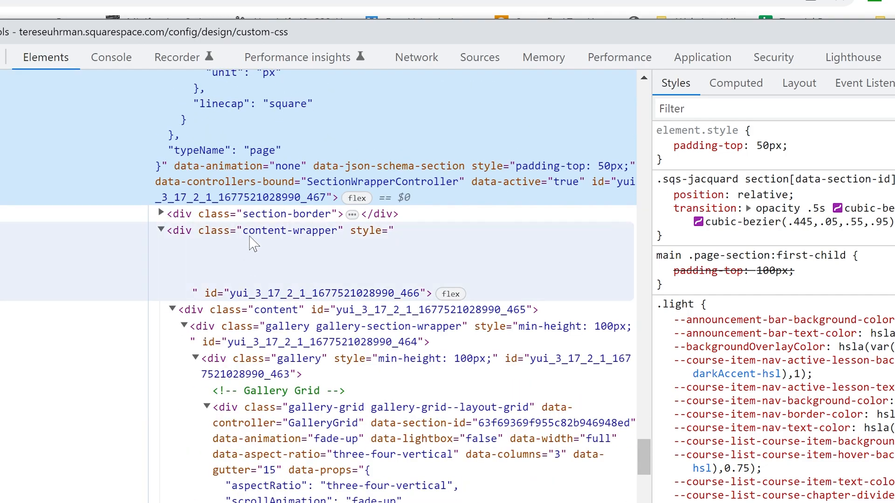
left_click(288, 214)
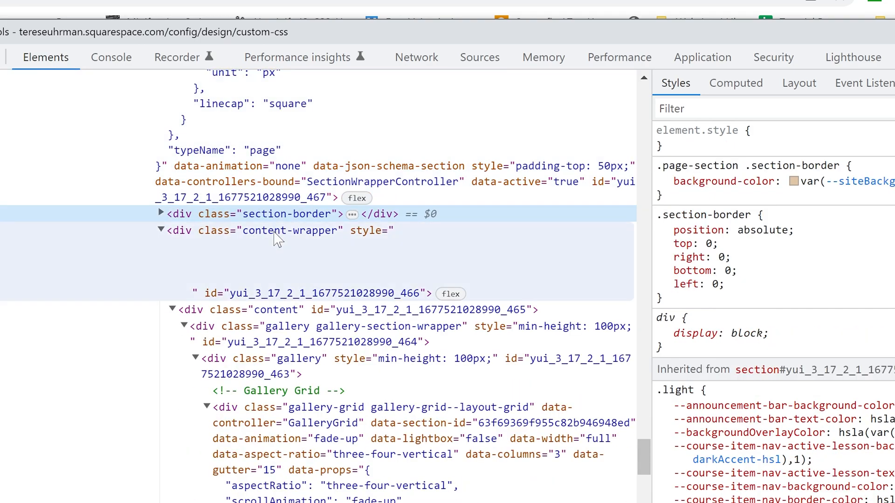
left_click(162, 230)
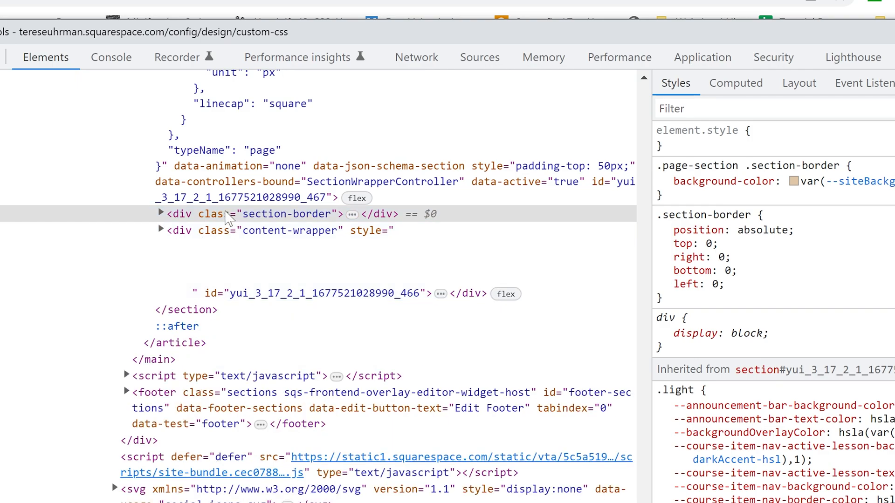
left_click(162, 214)
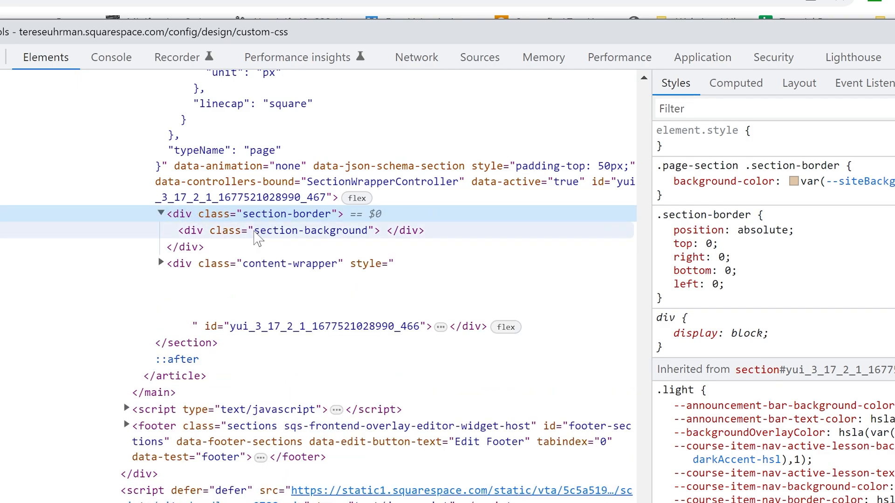
left_click(305, 231)
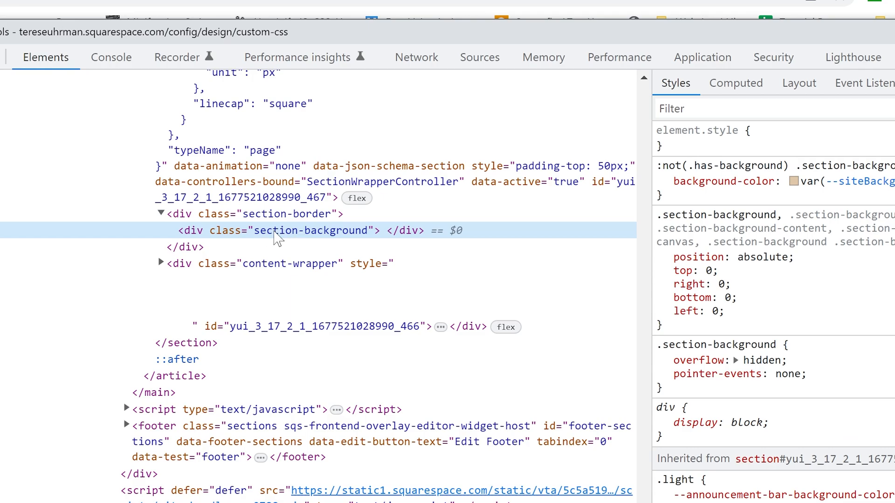
left_click(662, 181)
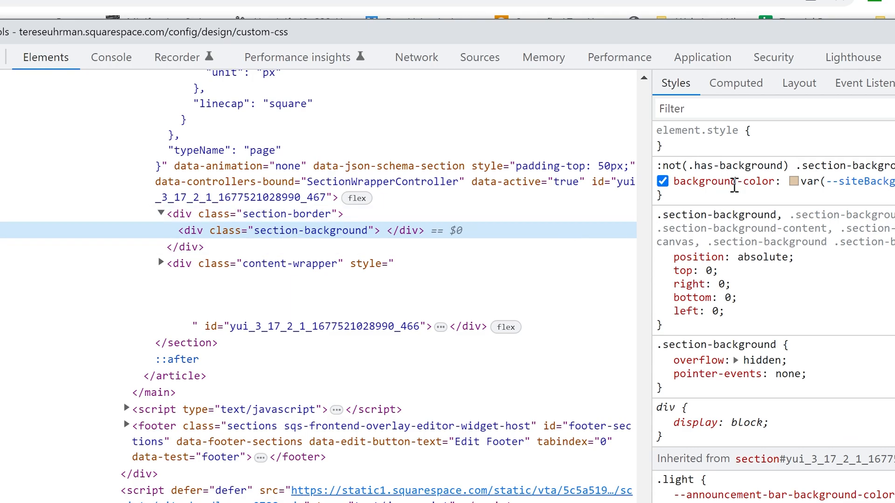
left_click(662, 181)
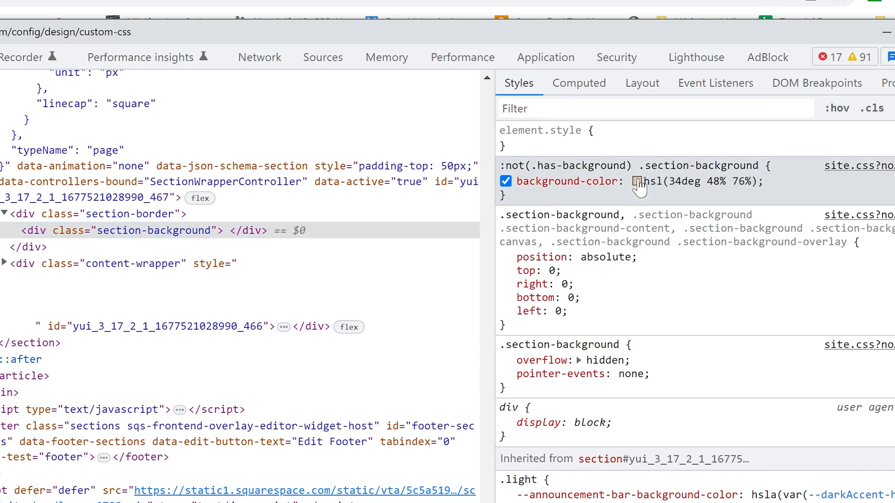
left_click(638, 182)
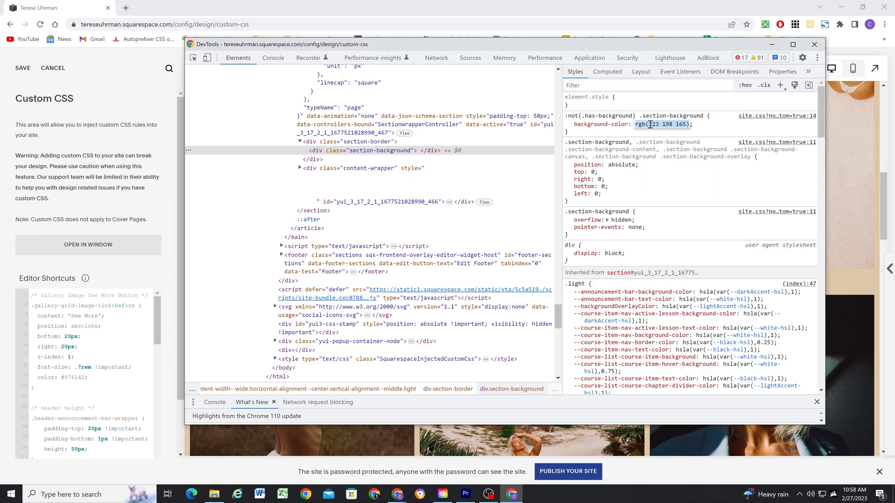
Add background rgba(223, 198, 165, .7) to the See More rule and close DevTools.
left_click(814, 45)
type("background:")
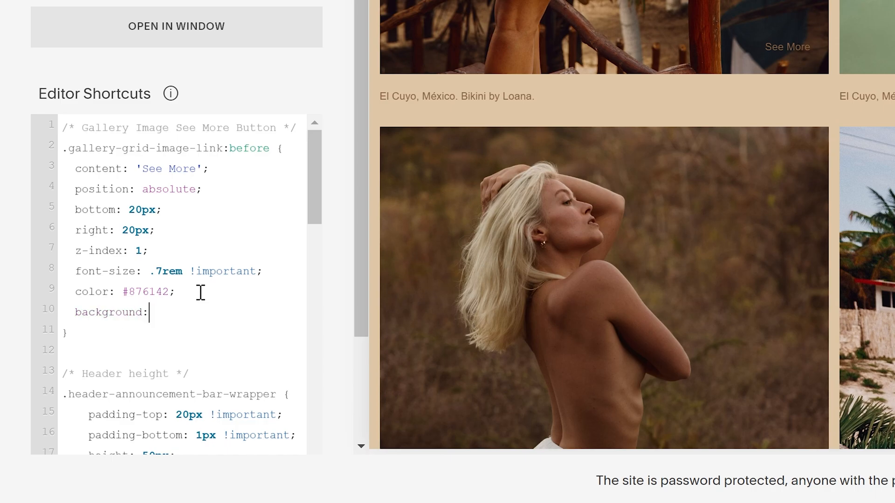
type("rgb(223 198 165);")
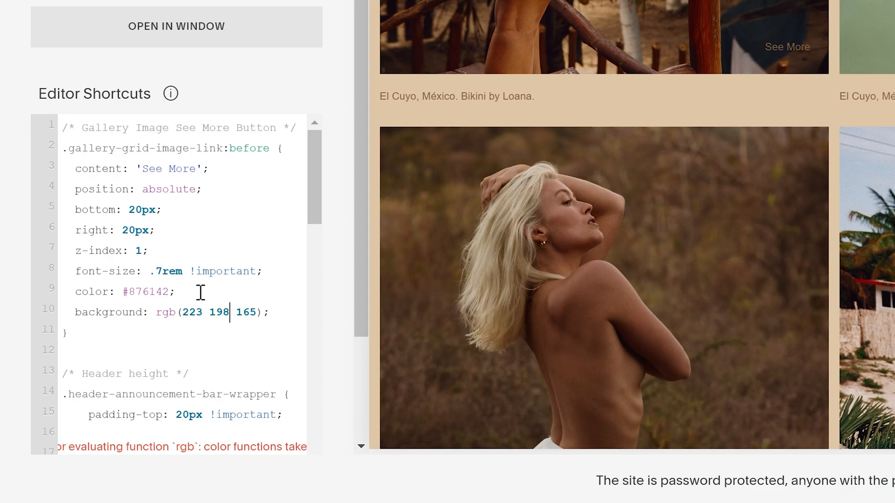
type("a")
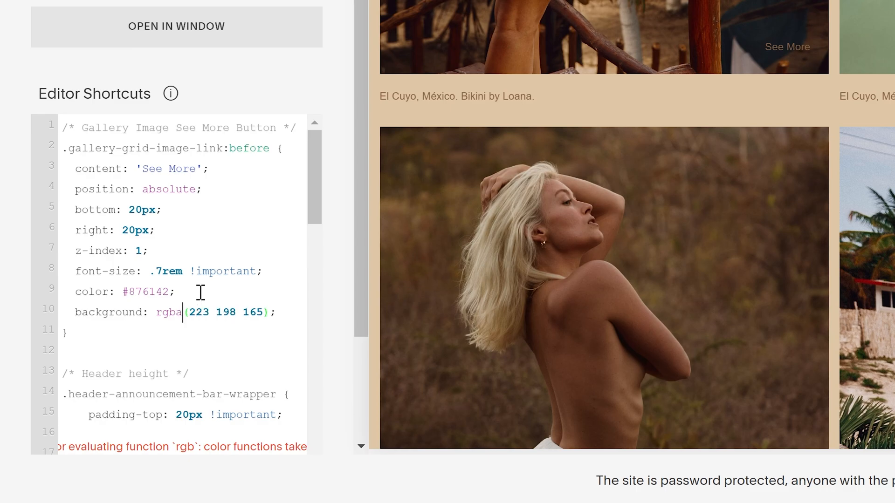
type(",")
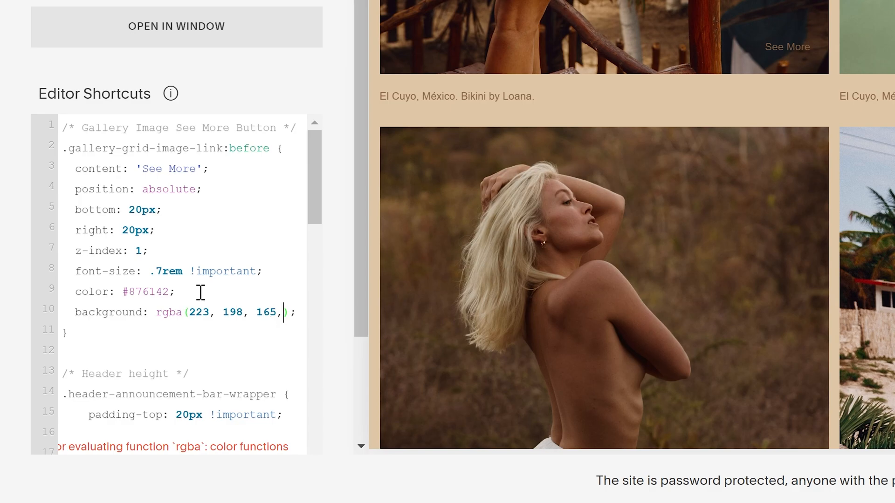
type(".7")
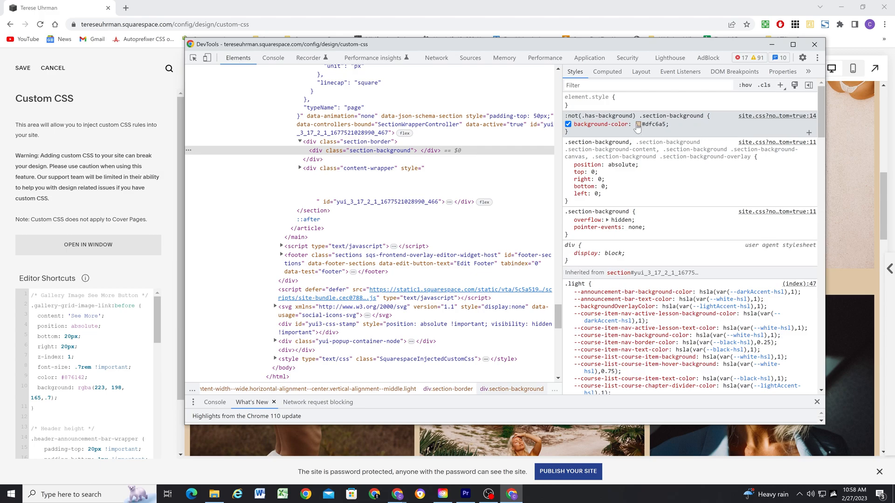
left_click(639, 124)
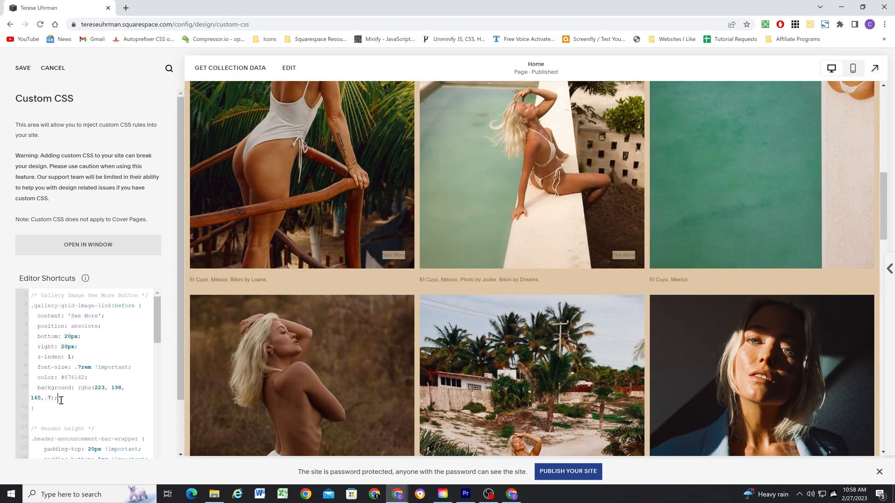
Add padding: 5px 10px to the See More rule and scroll through the gallery.
type("padding:")
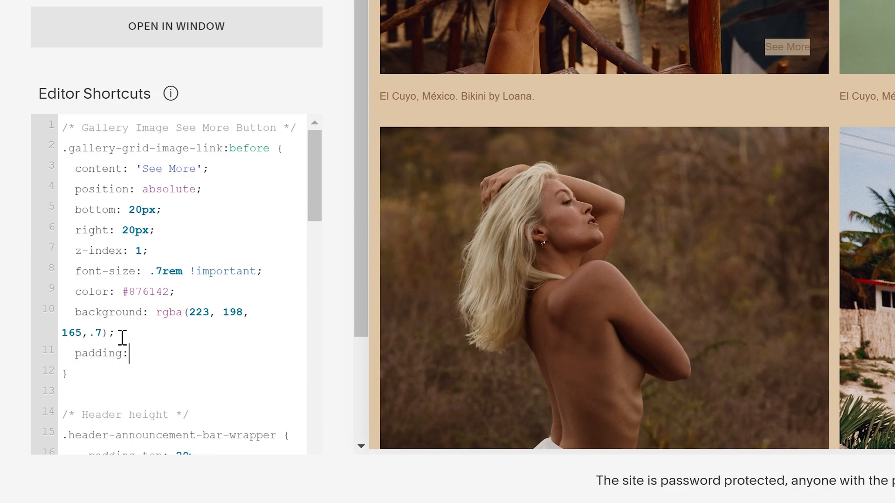
type("5px")
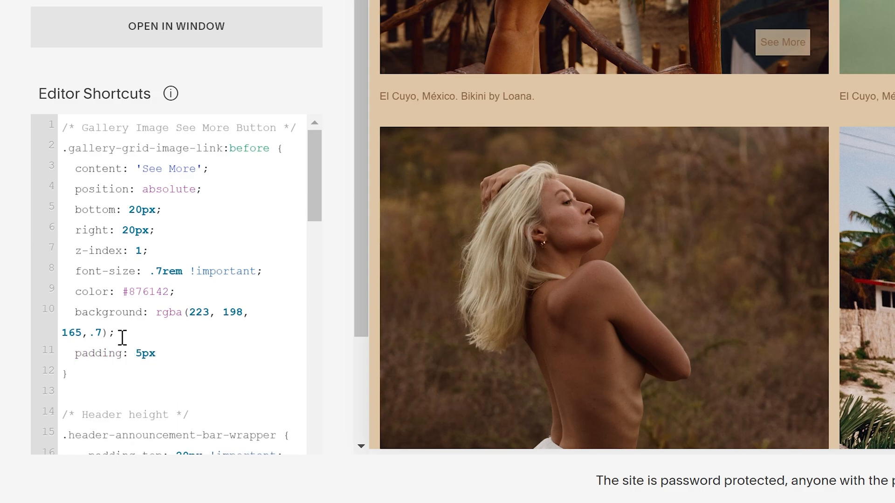
type("10px;")
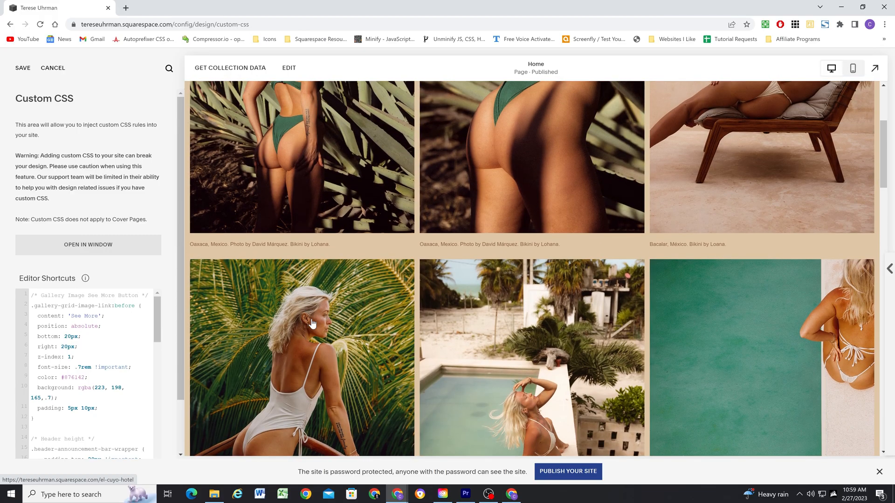
scroll("down", 3)
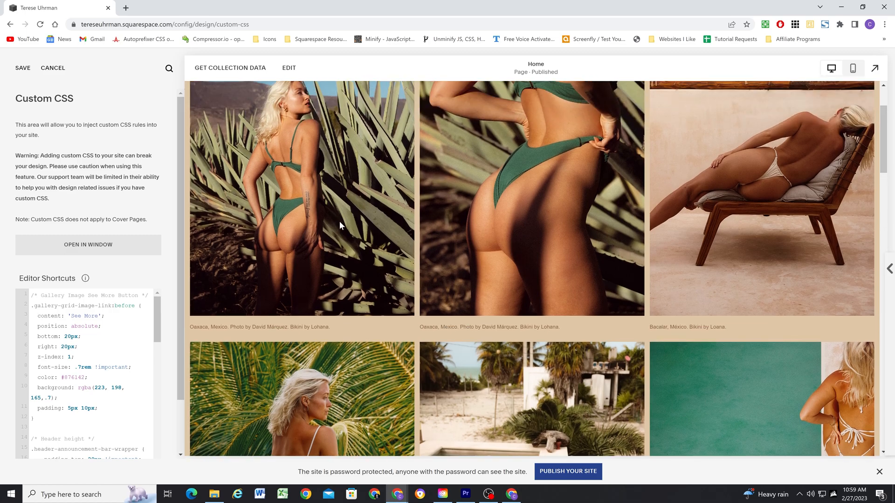
scroll("down", 3)
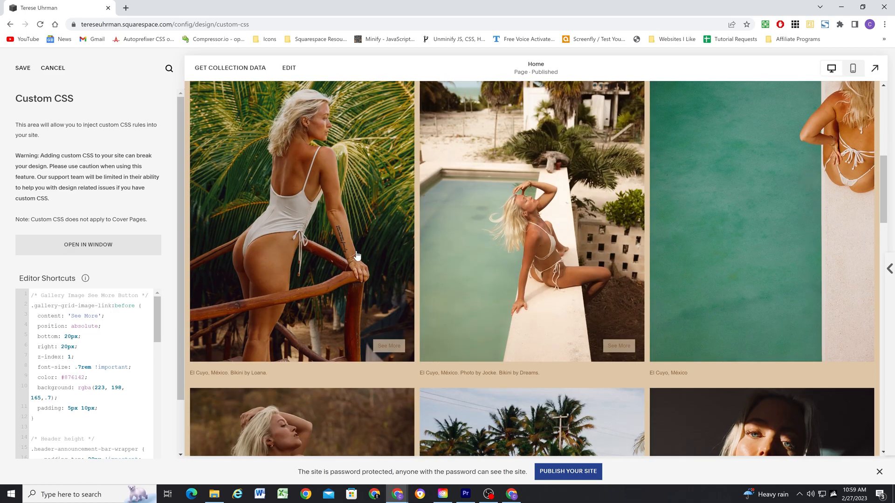
scroll("down", 3)
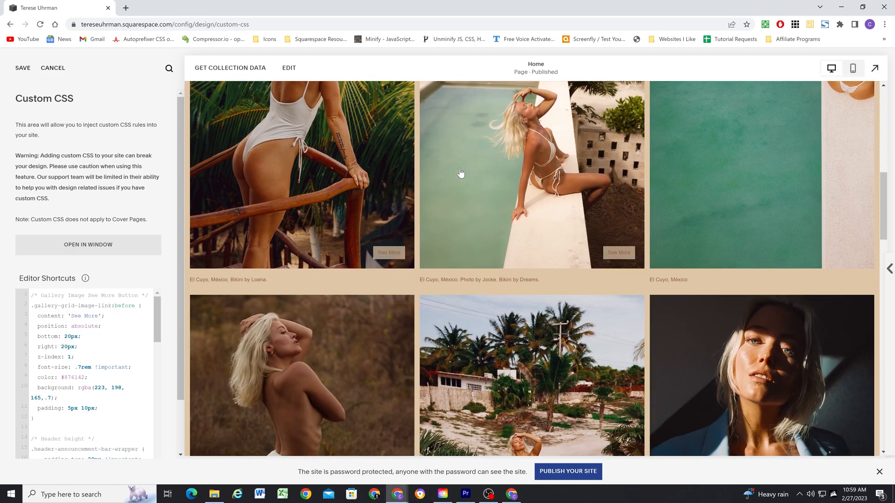
scroll("down", 3)
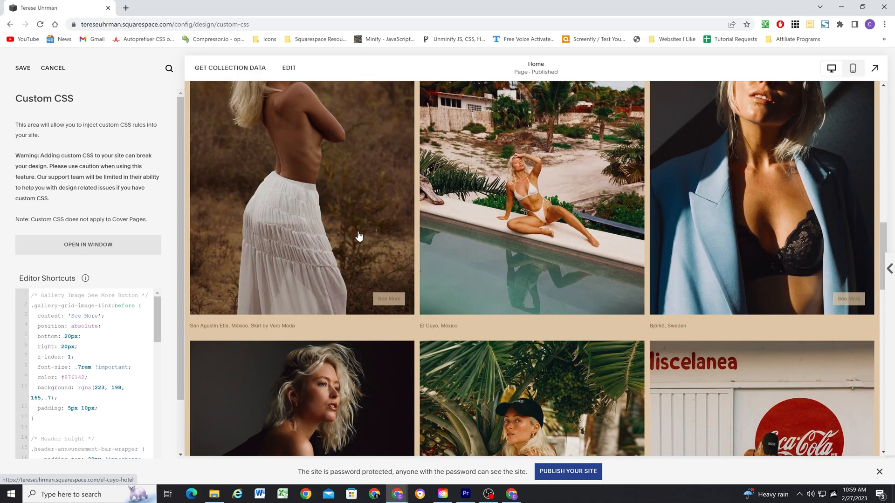
scroll("down", 3)
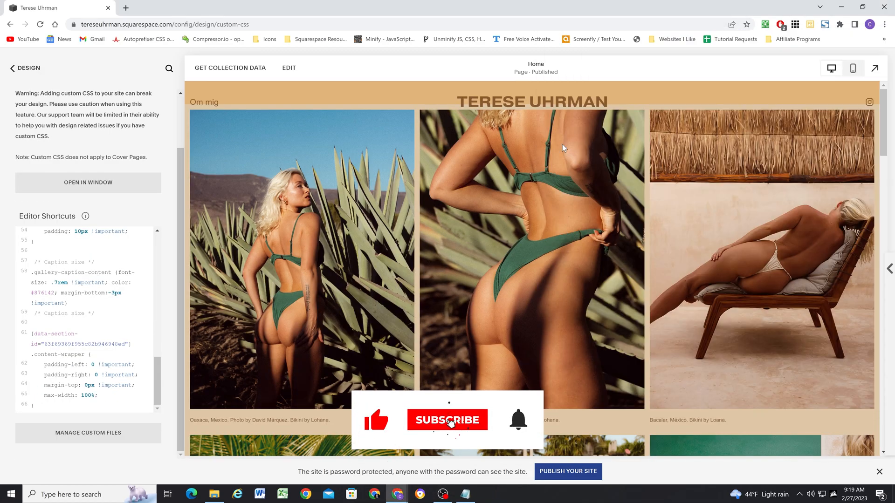
scroll("down", 3)
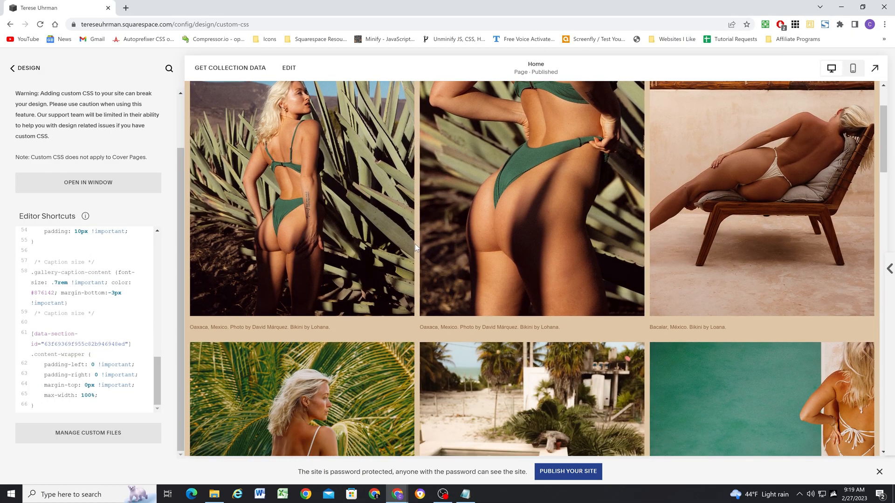